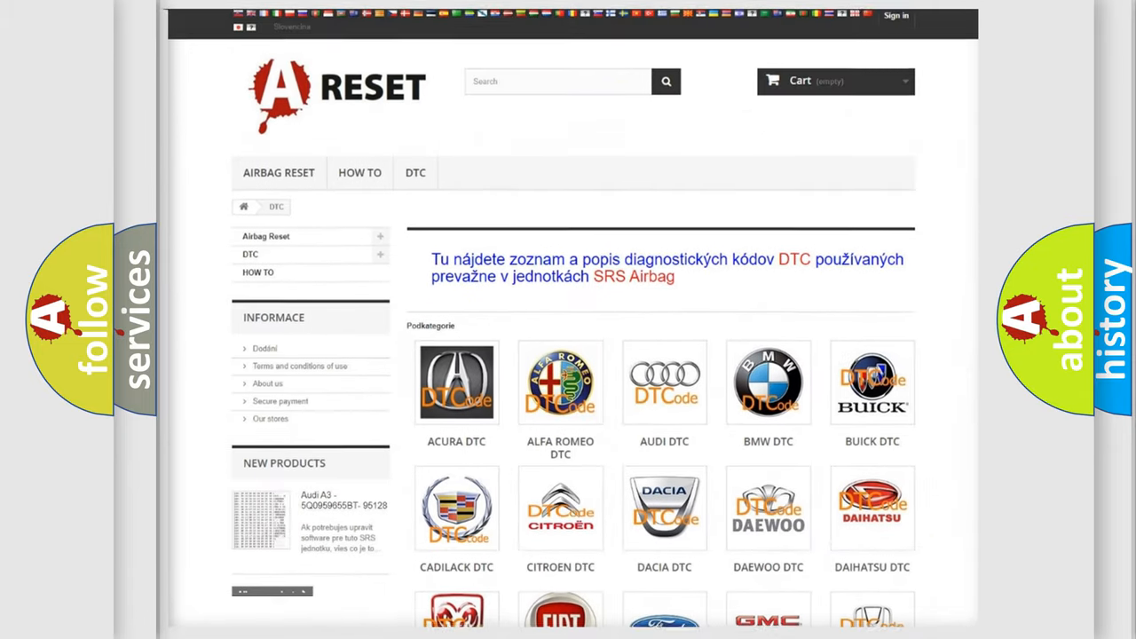
# Choose Chrysler from the DTC brand grid and browse its airbag trouble code list
pyautogui.scroll(-3)
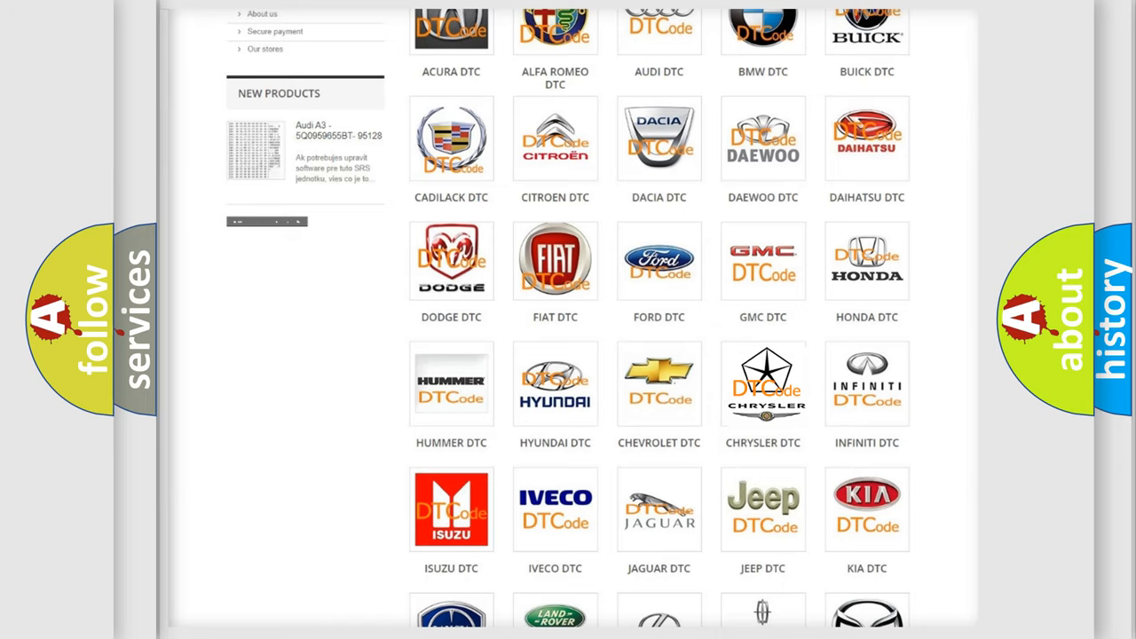
pyautogui.click(763, 384)
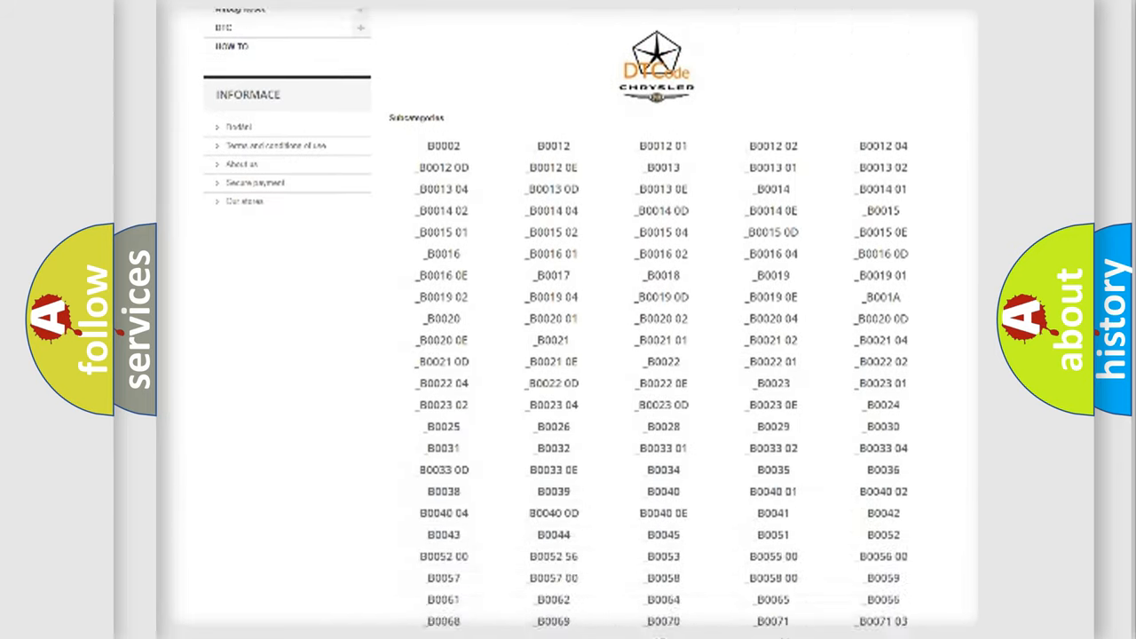
pyautogui.scroll(-3)
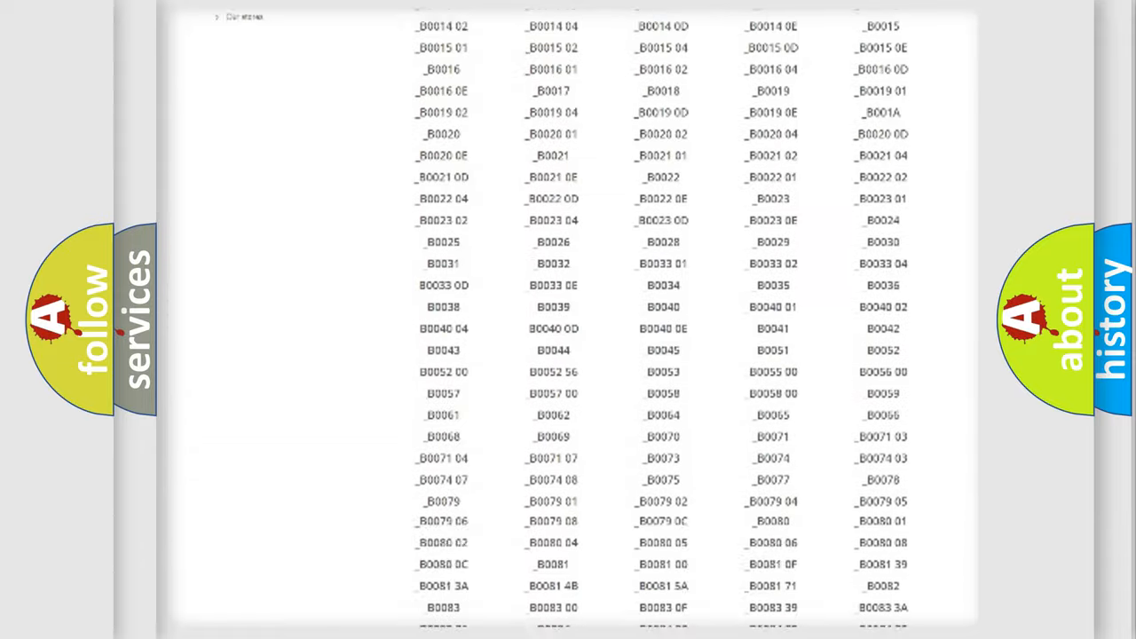